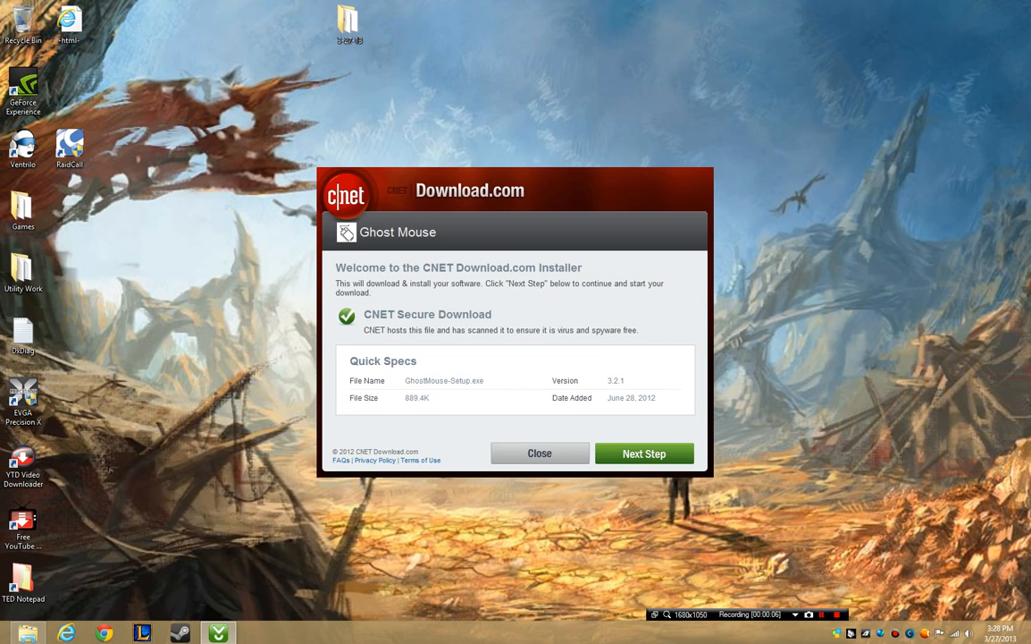
- Accept the terms, choose Custom Installation and let the Ghost Mouse download finish
left_click(644, 454)
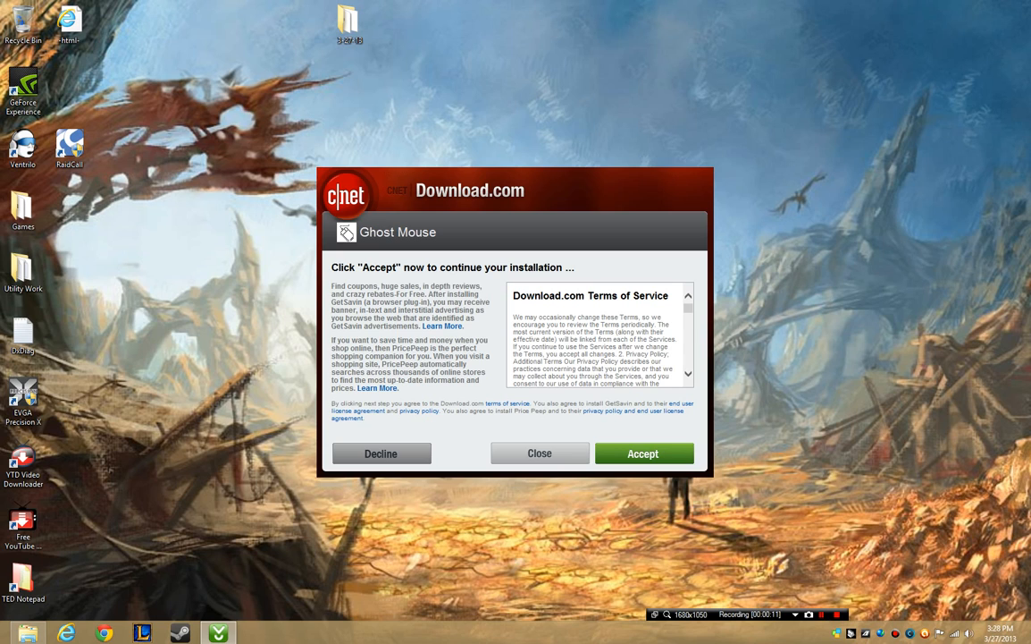
left_click(644, 454)
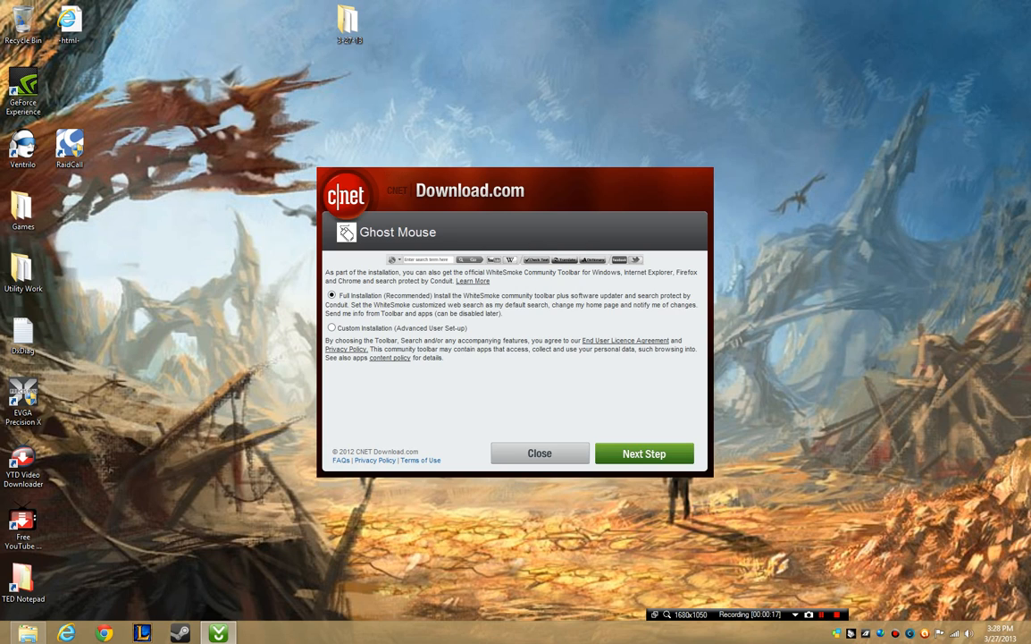
left_click(332, 328)
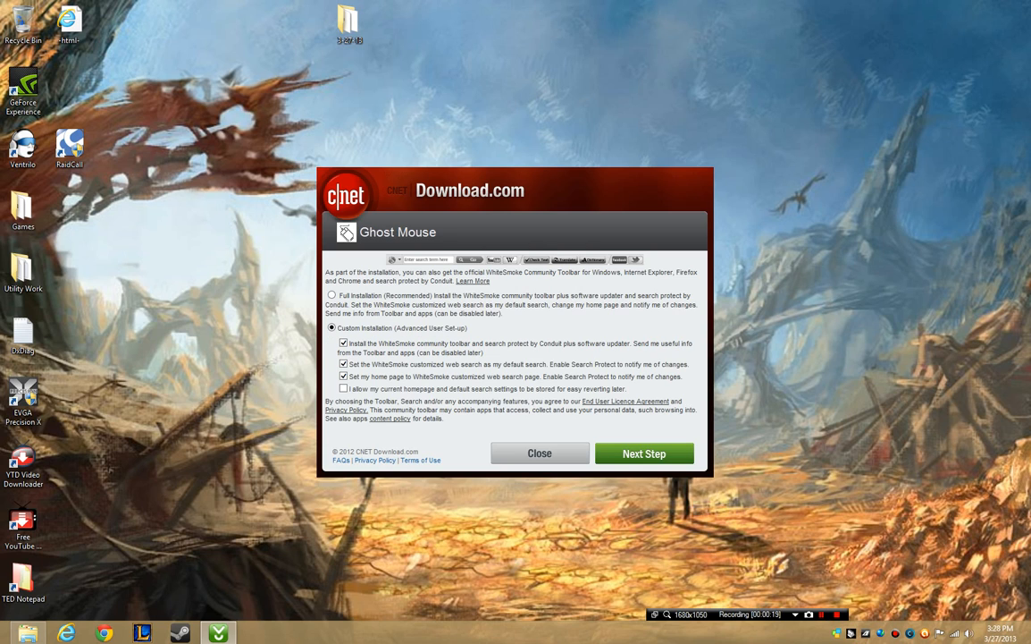
left_click(643, 454)
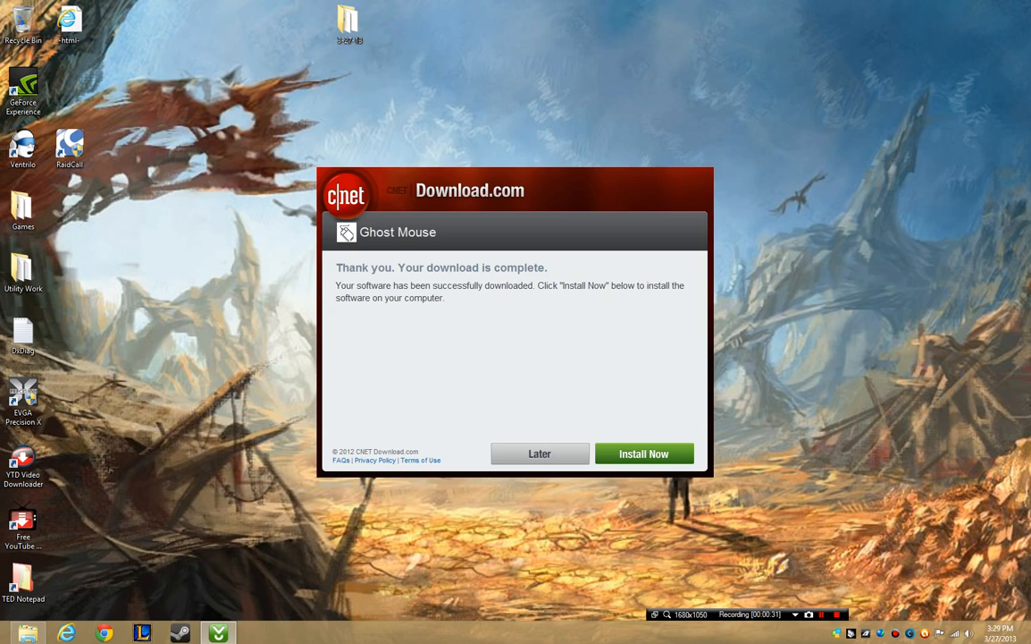
- Run the GhostMouse Setup Wizard through to install in the default Program Files folder
left_click(644, 454)
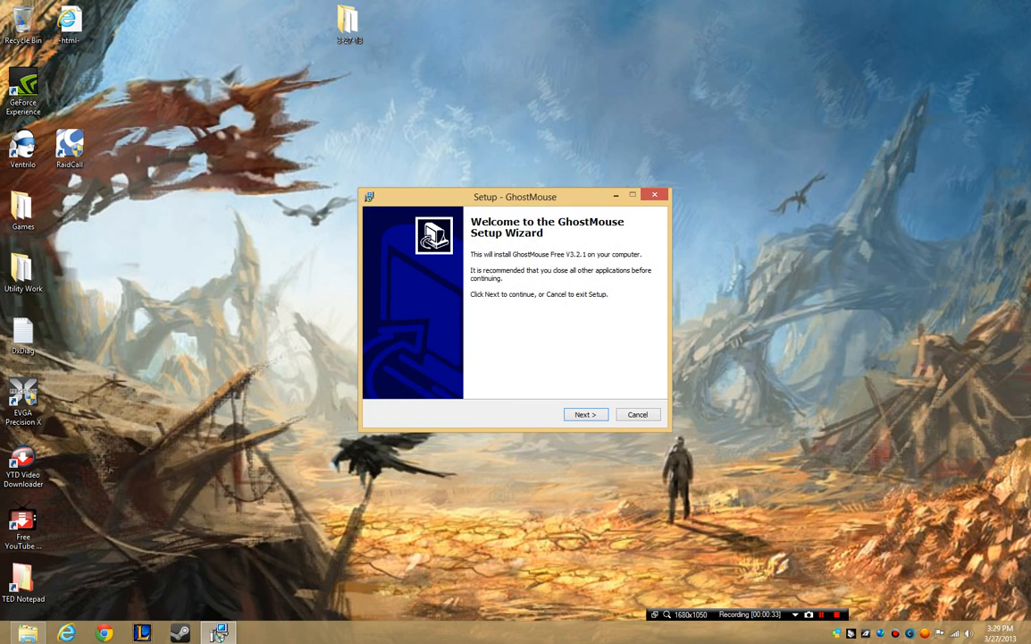
left_click(585, 415)
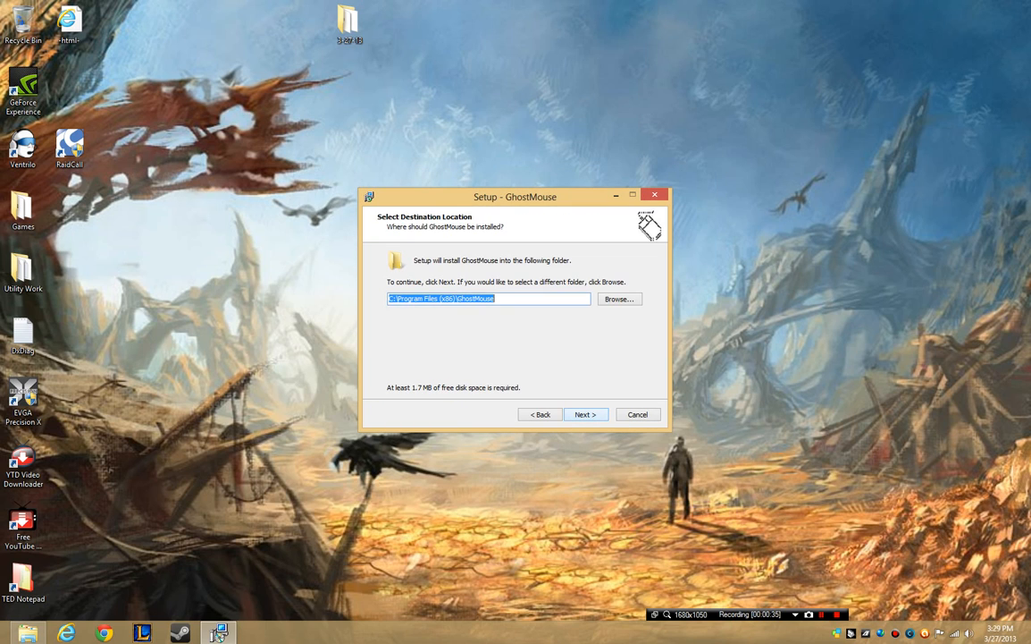
left_click(586, 415)
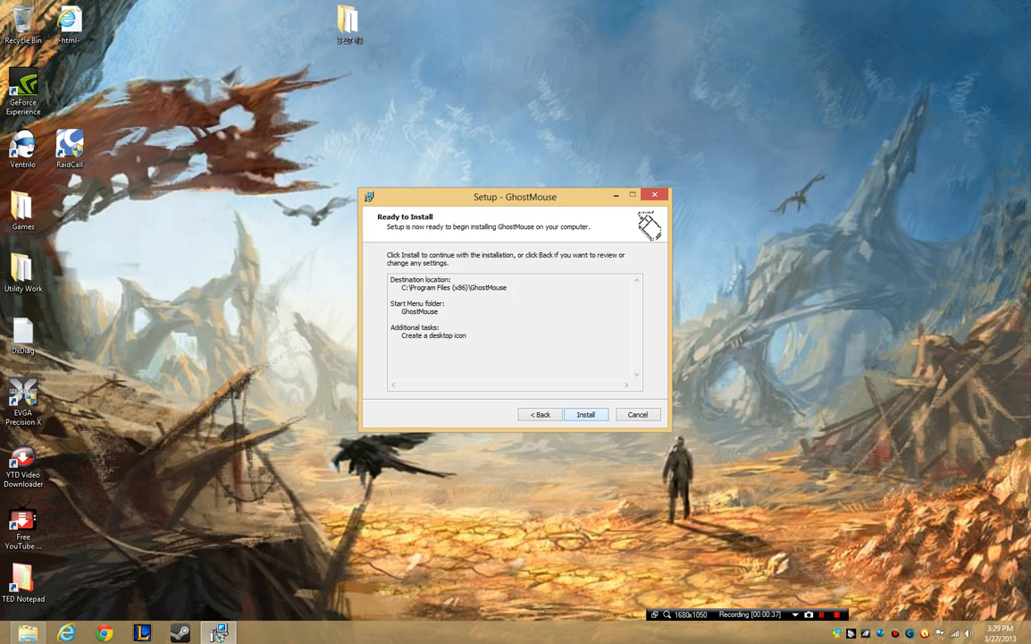
left_click(586, 414)
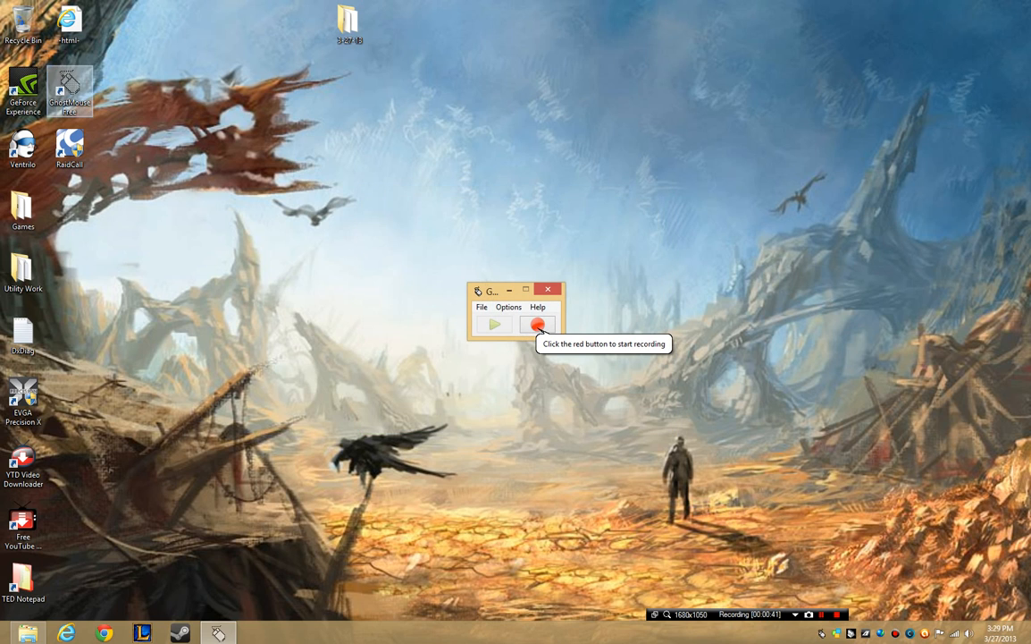
right_click(68, 86)
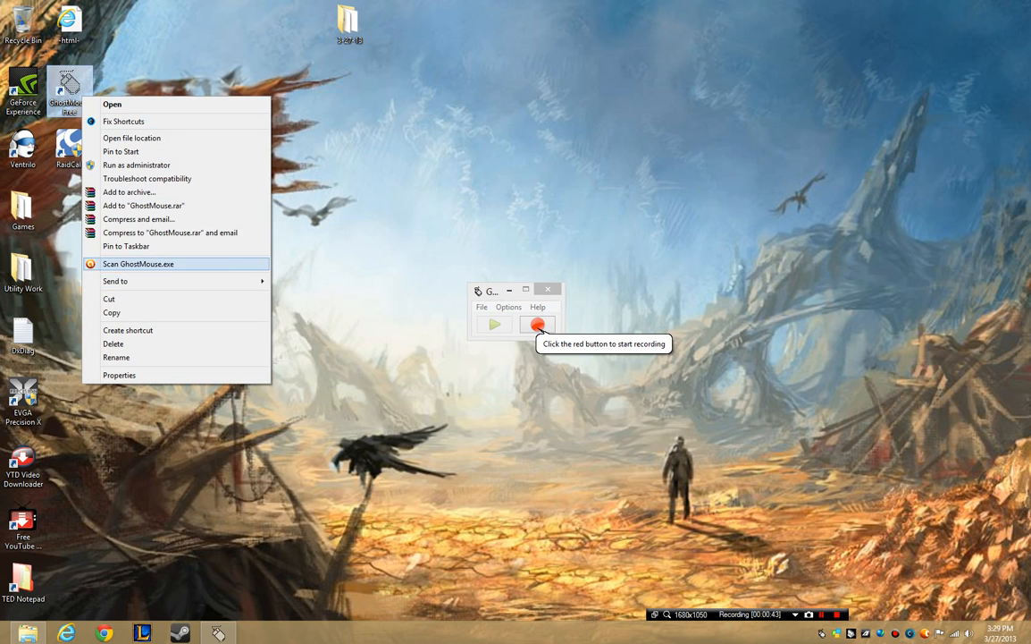
left_click(139, 262)
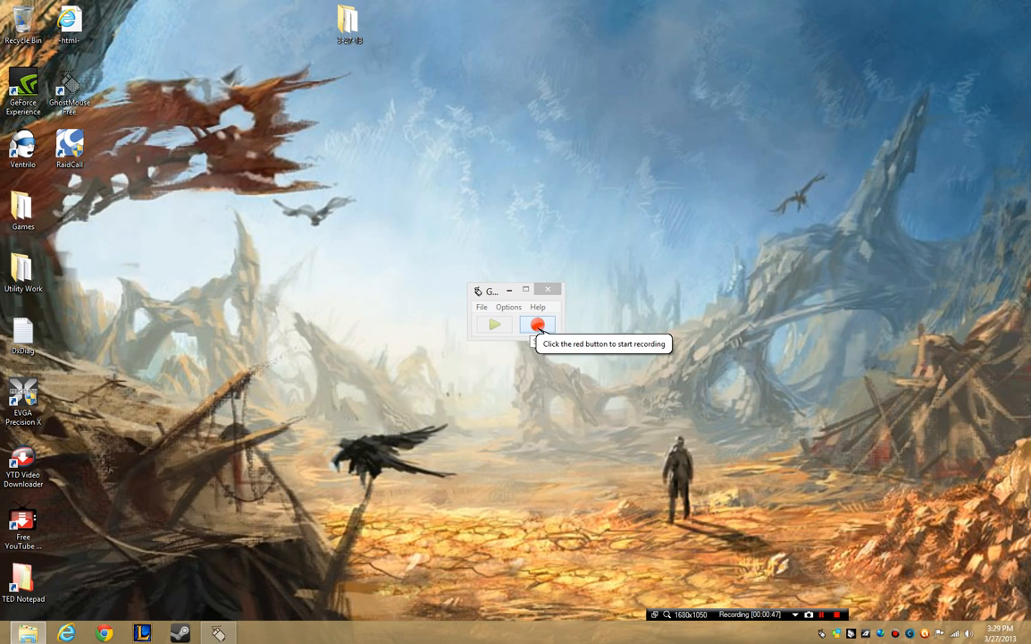
- Start a GhostMouse recording and make a click for it to capture
left_click(536, 323)
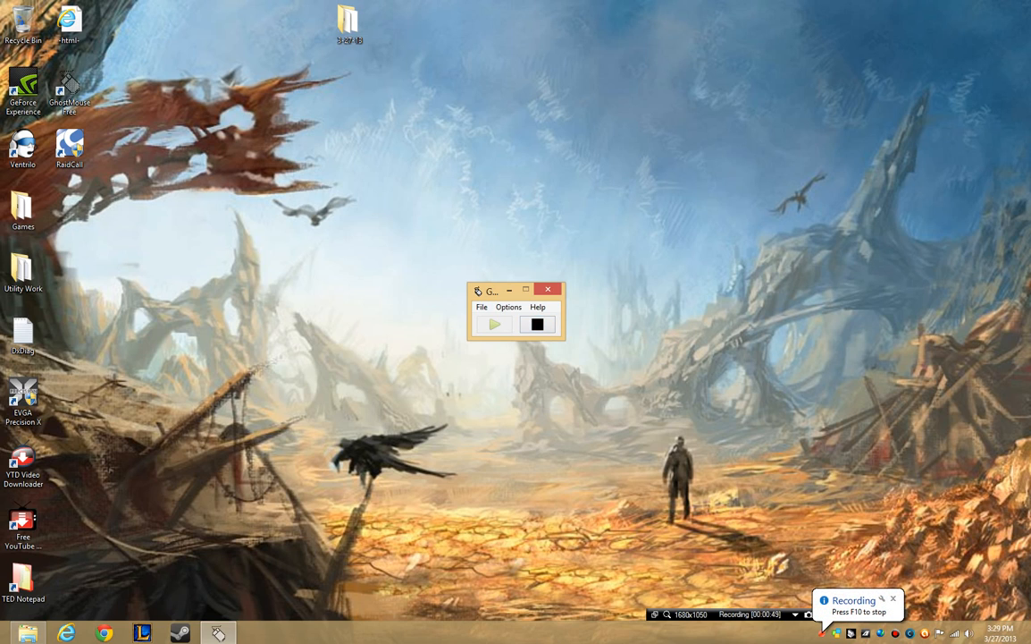
left_click(536, 324)
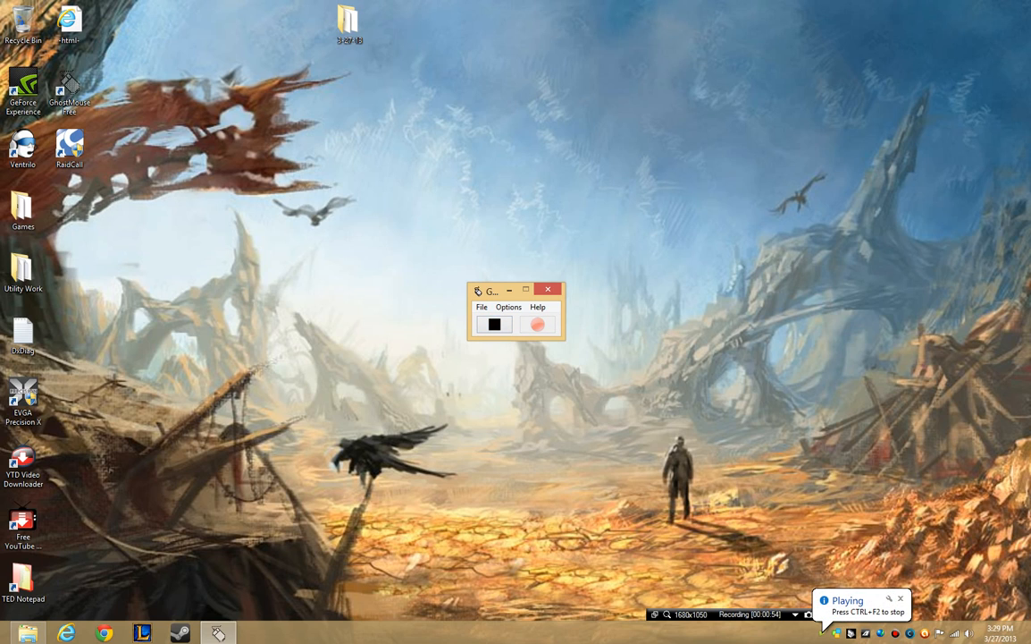
mouse_move(493, 325)
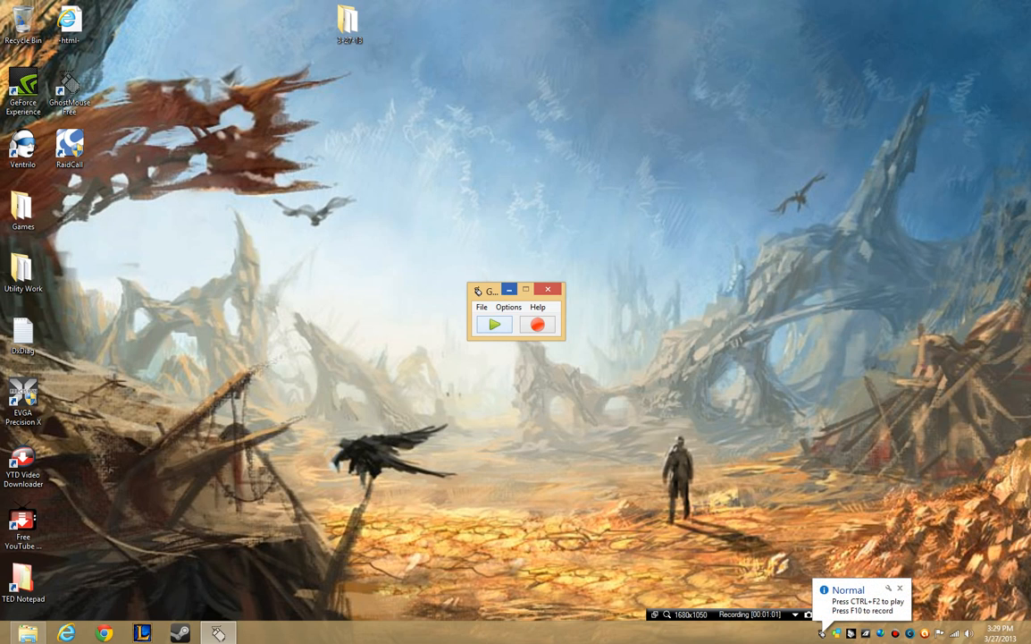
left_click(508, 307)
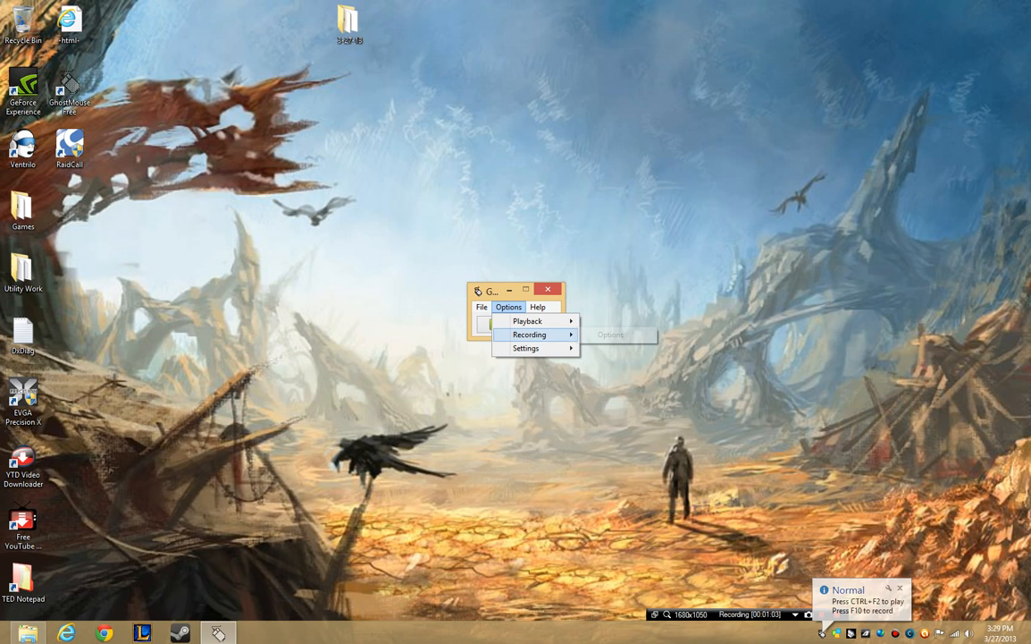
mouse_move(528, 322)
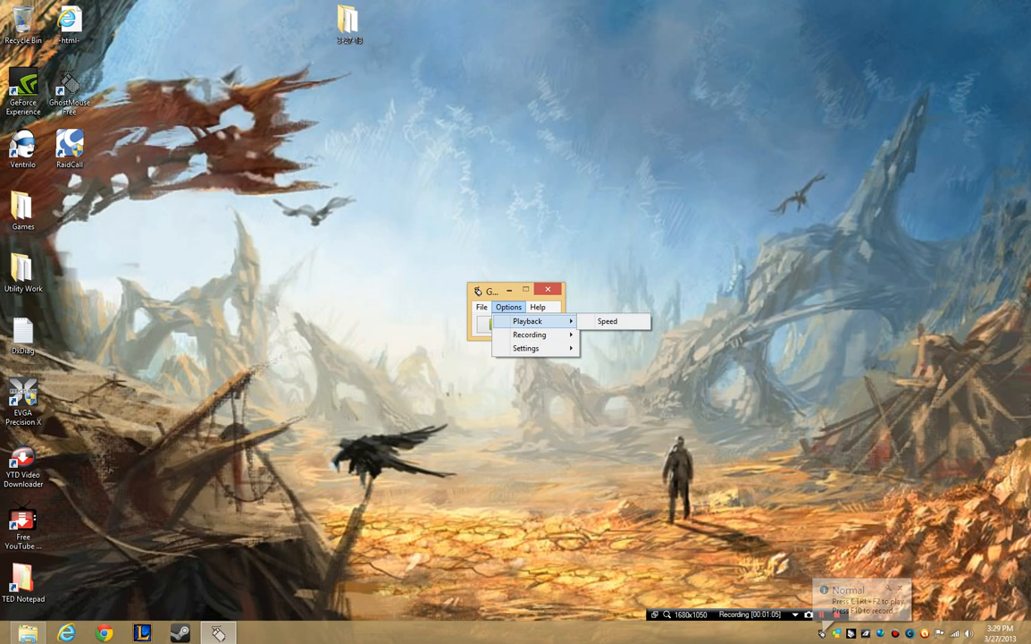
left_click(607, 321)
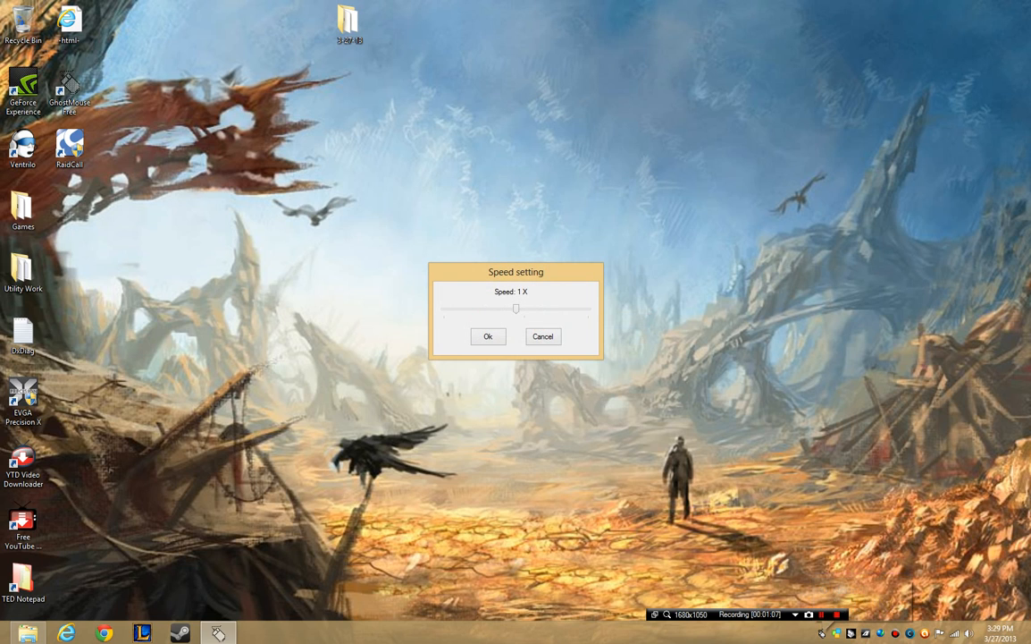
left_click_drag(515, 307, 586, 307)
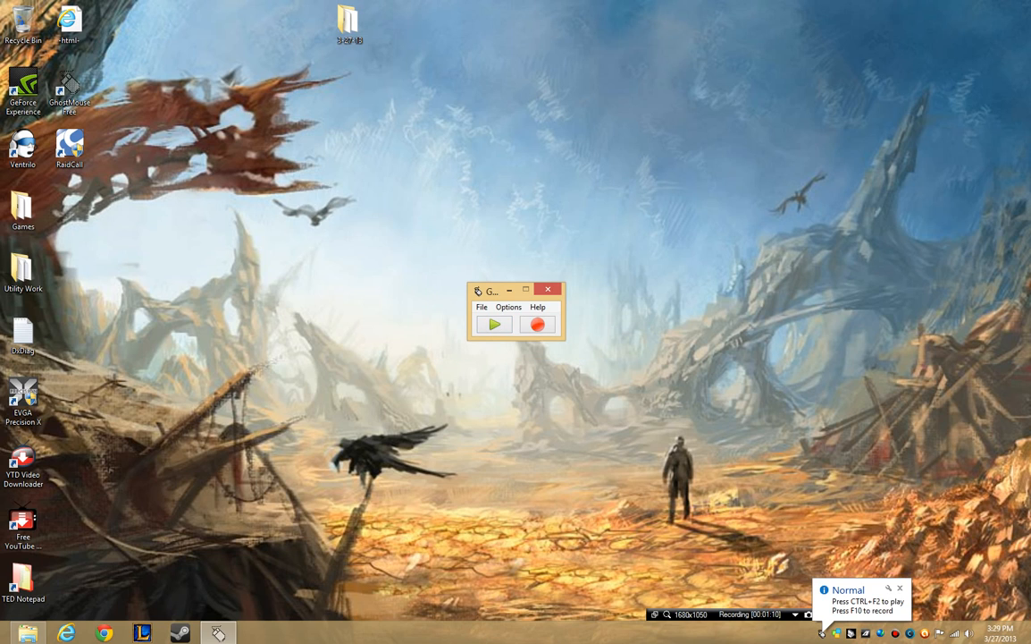
- Browse the Startup setting, the File menu and the Help menu without changing anything
left_click(508, 307)
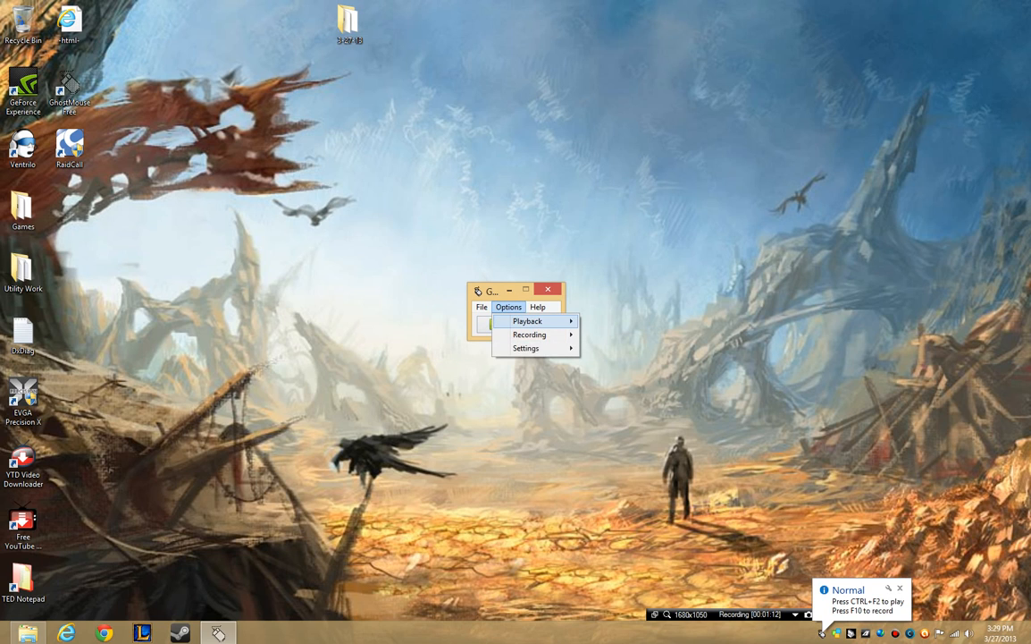
mouse_move(526, 347)
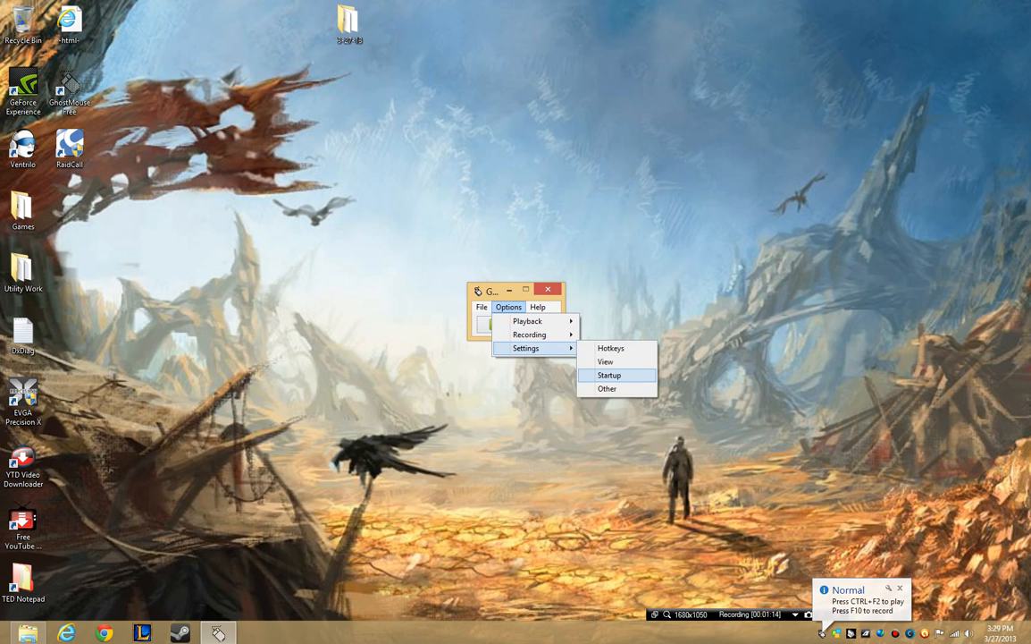
left_click(608, 390)
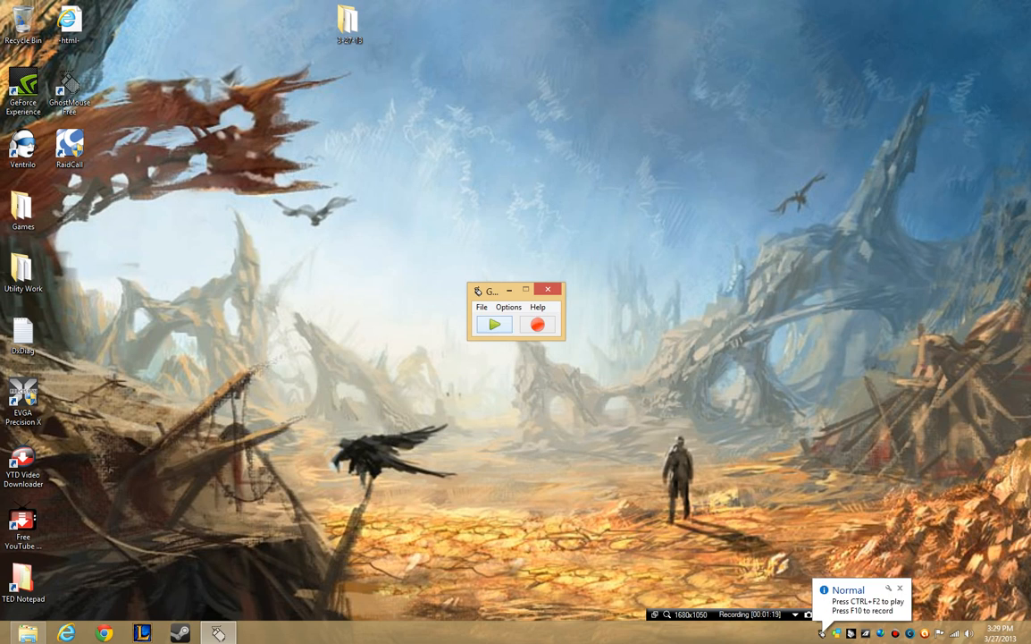
left_click(482, 307)
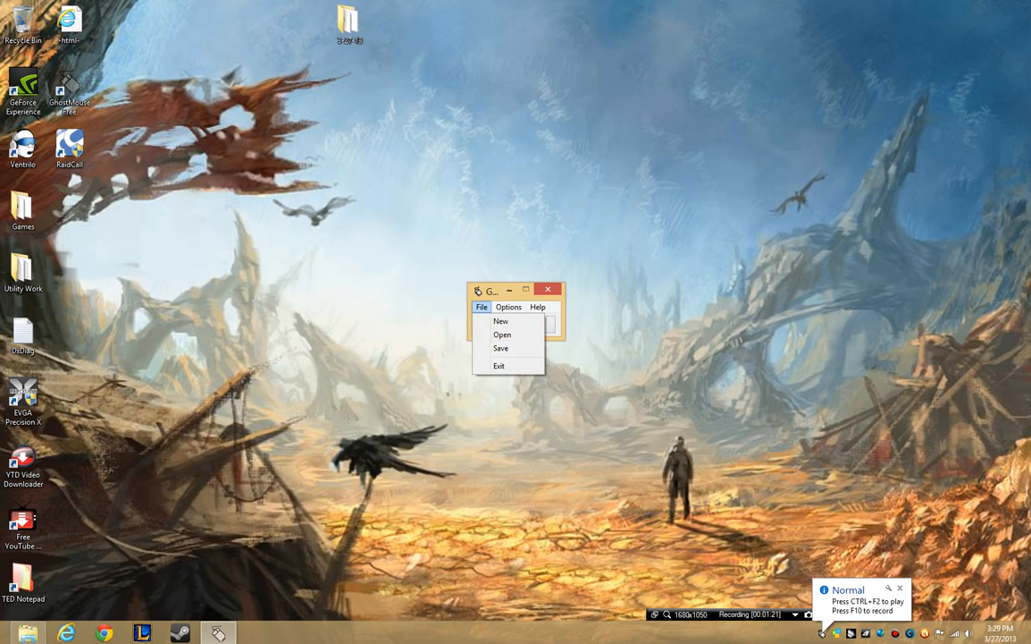
left_click(537, 308)
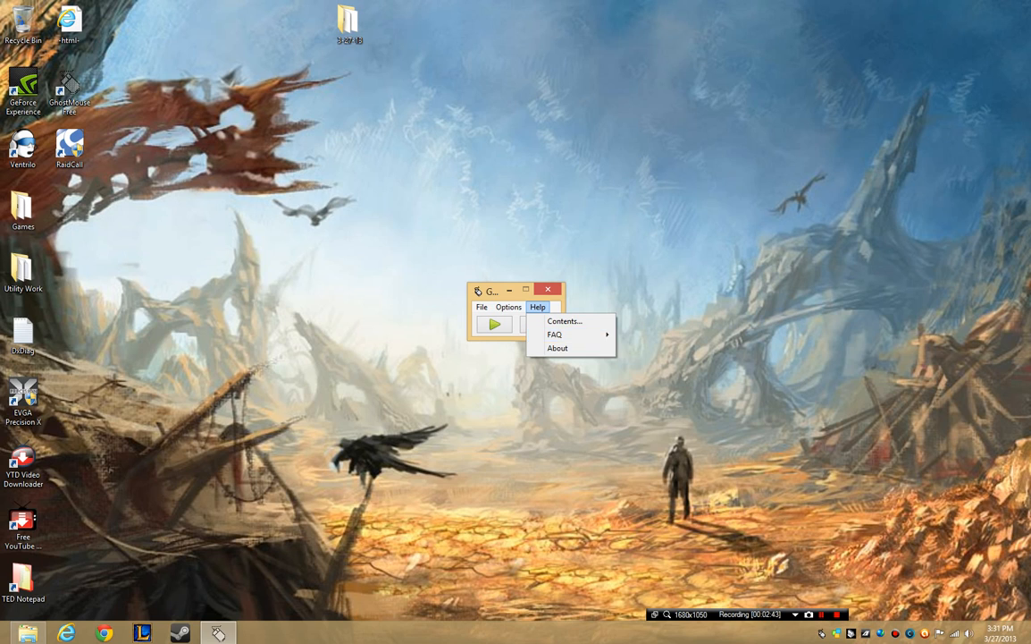
- Review the Keyboard, Mouse click, Delay and Mouse move recording checkboxes, then confirm with OK
left_click(508, 307)
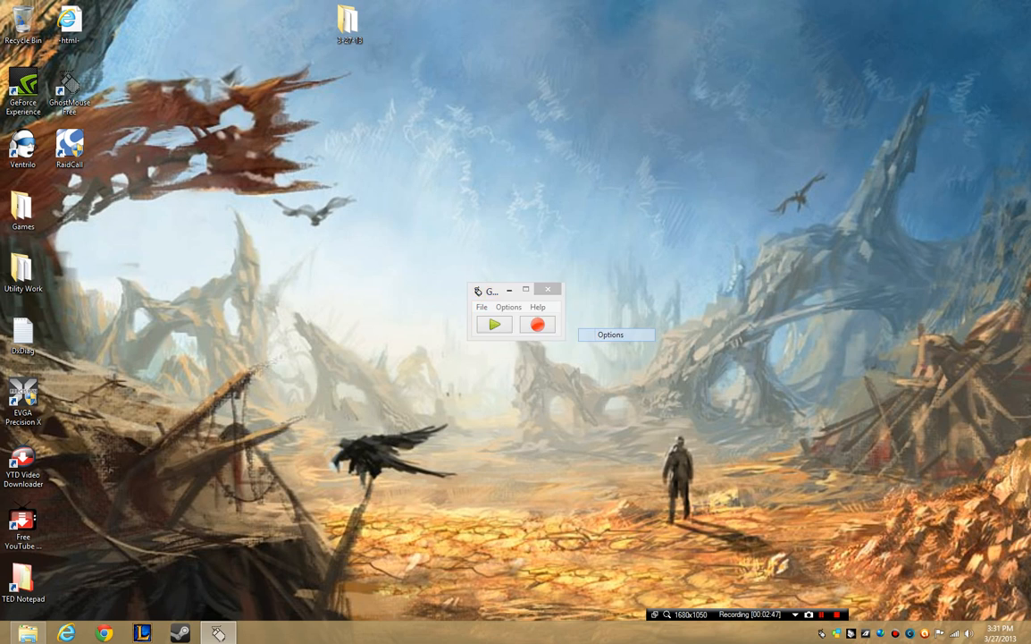
left_click(611, 334)
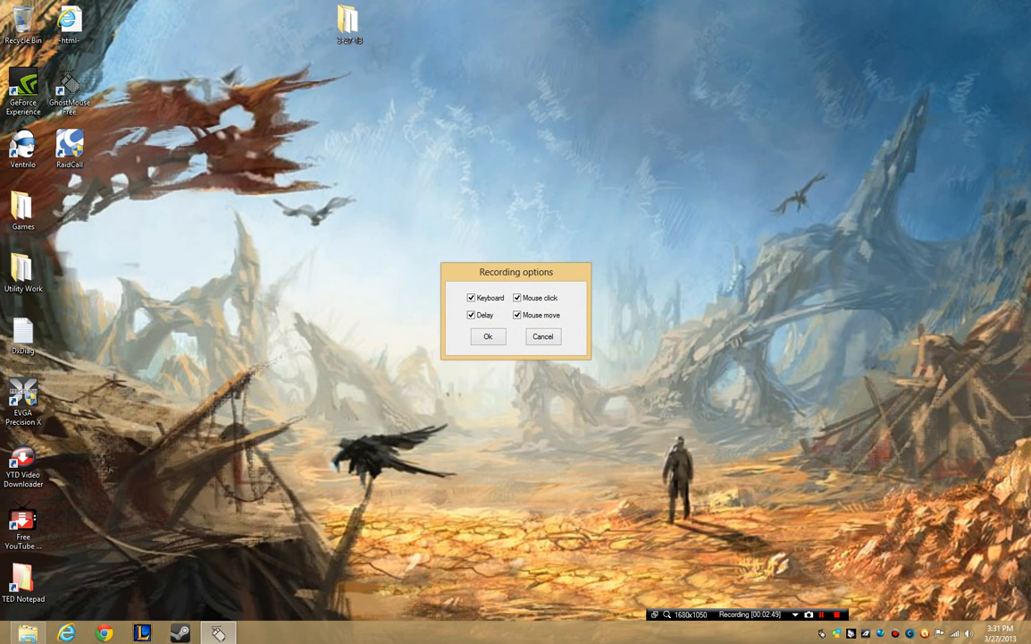
left_click(486, 336)
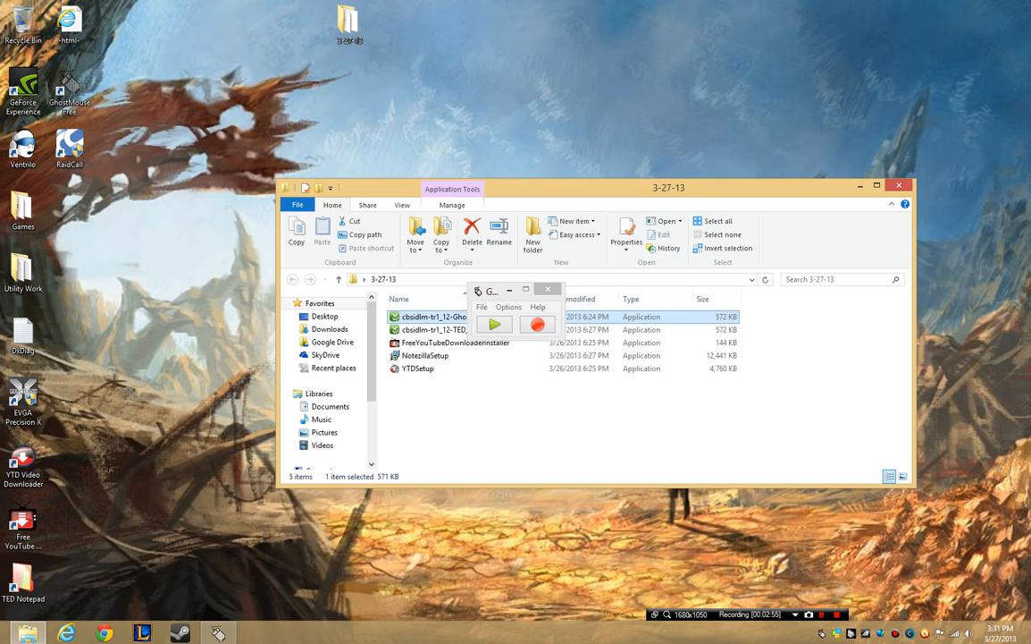
left_click(898, 184)
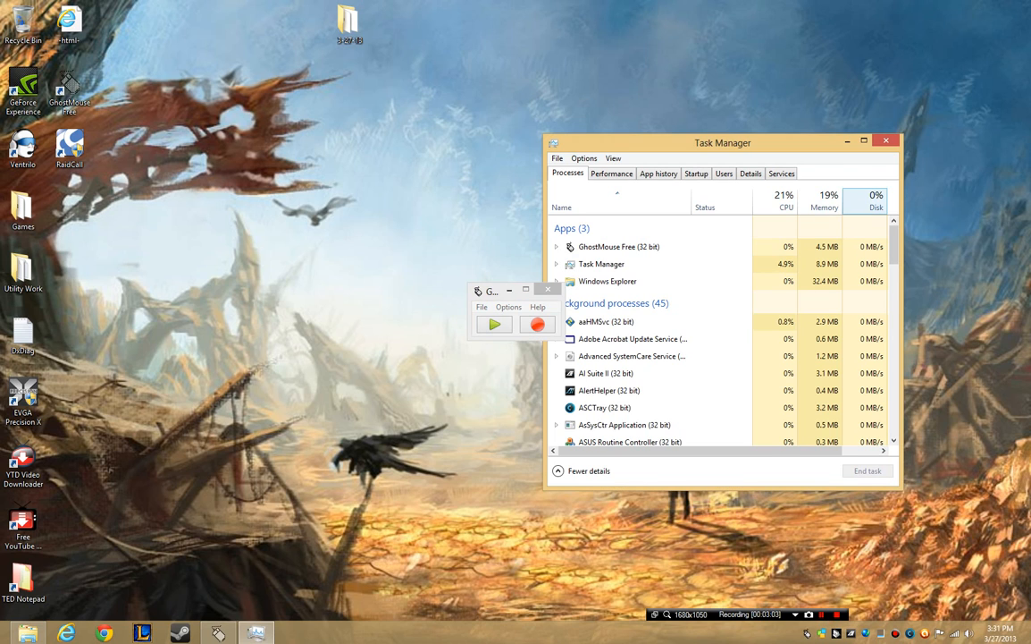
- Sort the Task Manager processes by memory and scroll to compare GhostMouse's usage
left_click(822, 195)
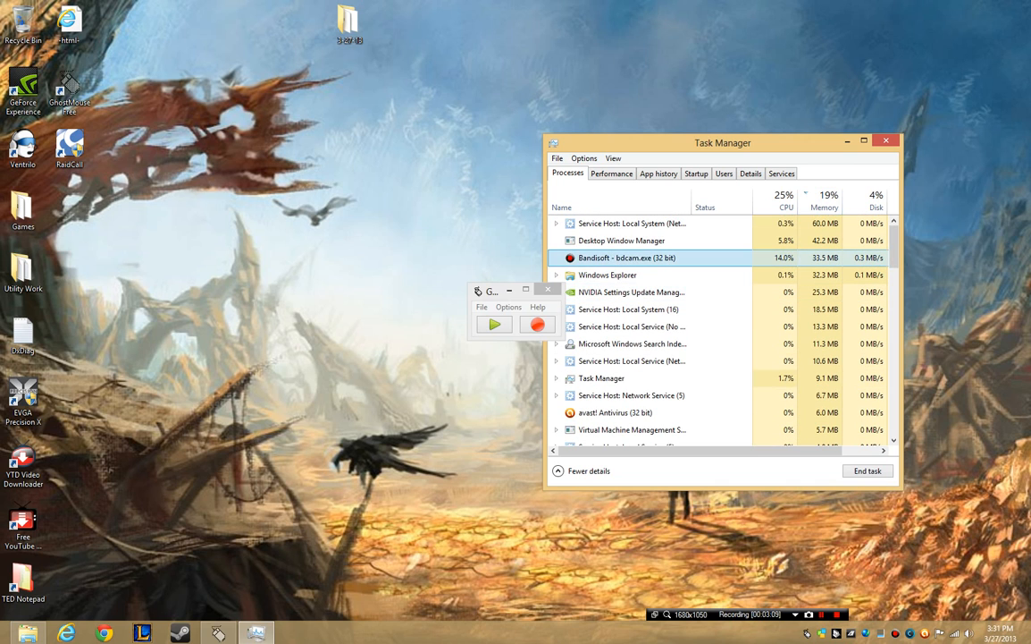
scroll("down", 3)
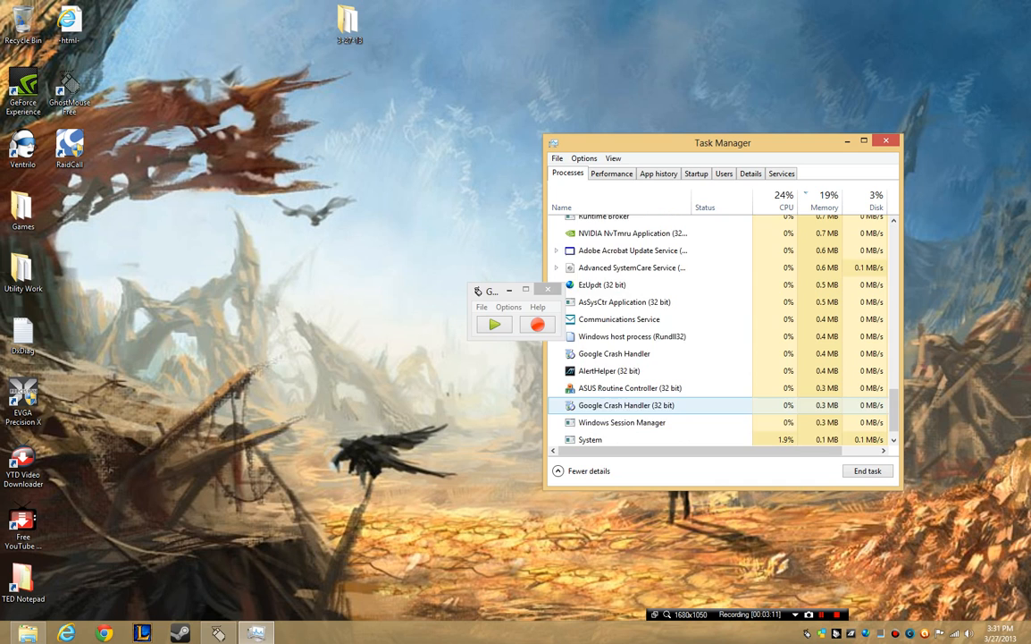